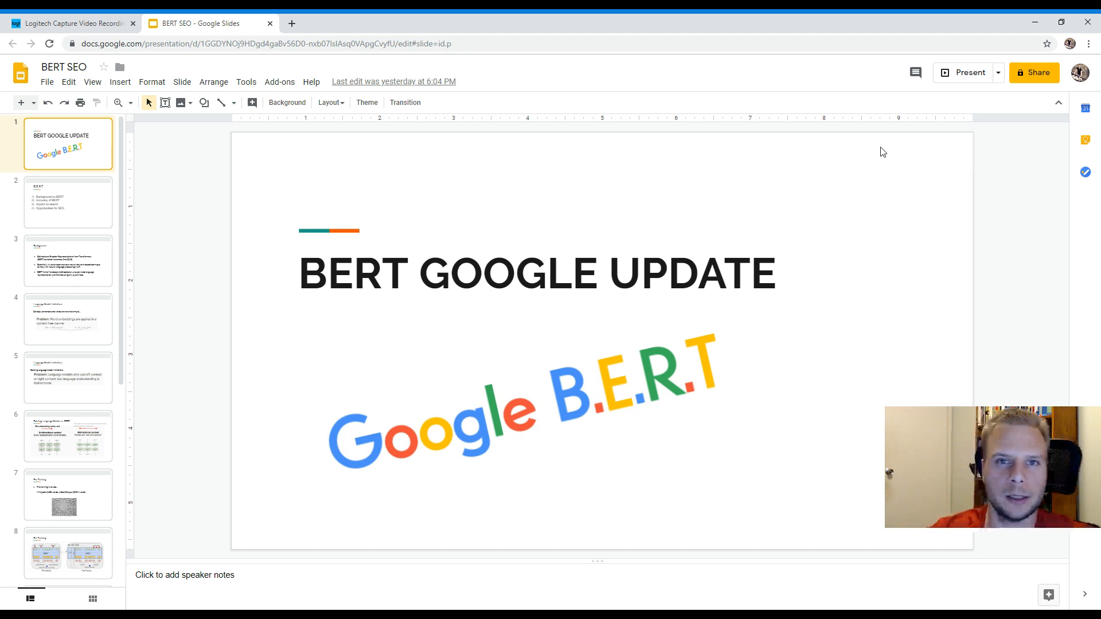
Advance from the BERT Google Update title slide to slide 2, the B.E.R.T agenda
left_click(69, 202)
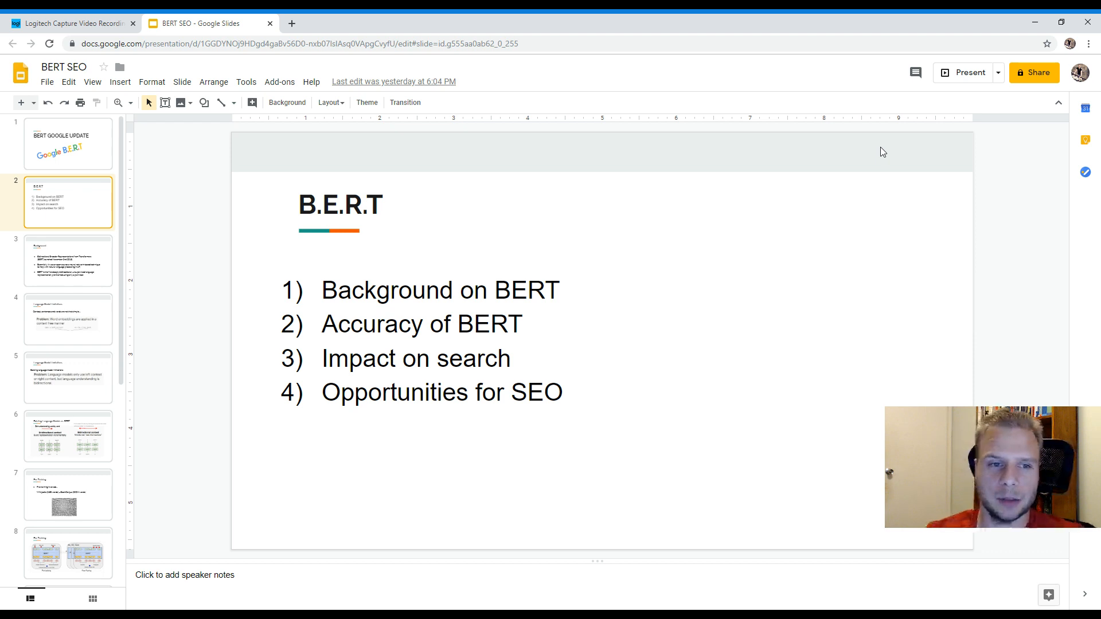
Show slide 3, Background, covering BERT's November 2018 launch
left_click(68, 260)
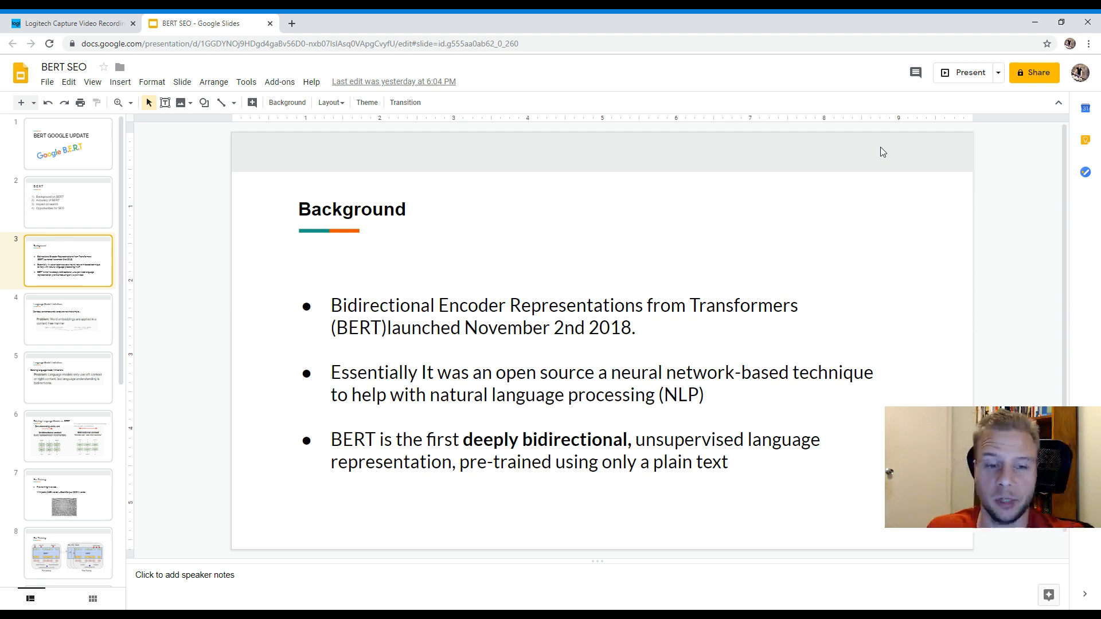
Show slide 4, Language Model Limitations, with the bank account example
left_click(68, 319)
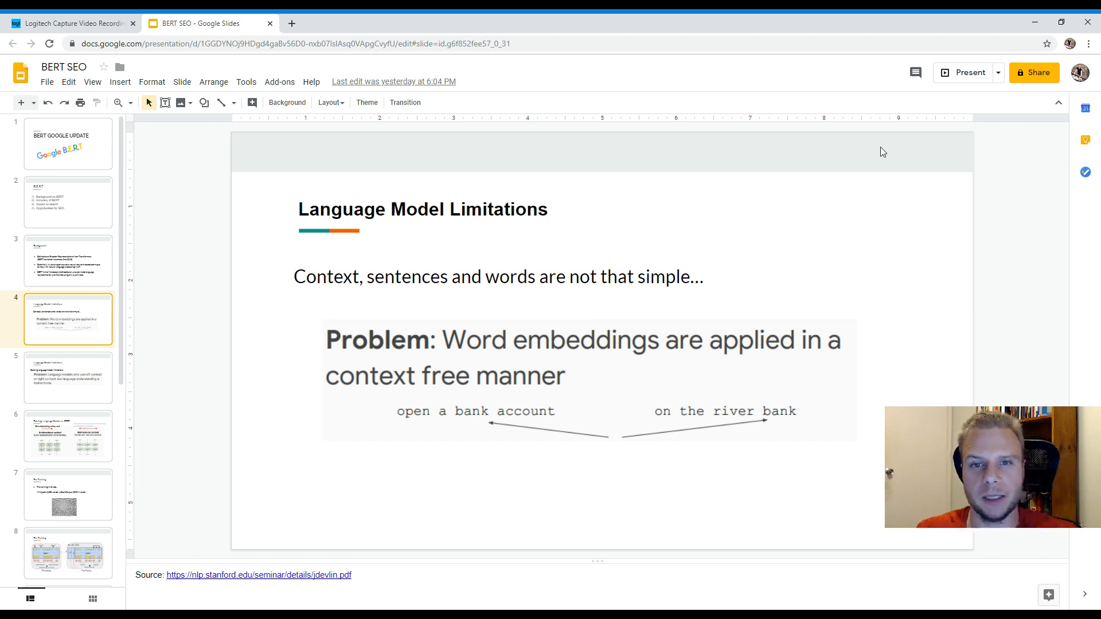
Show slide 5, the second Language Model Limitations slide on left-or-right context
left_click(69, 377)
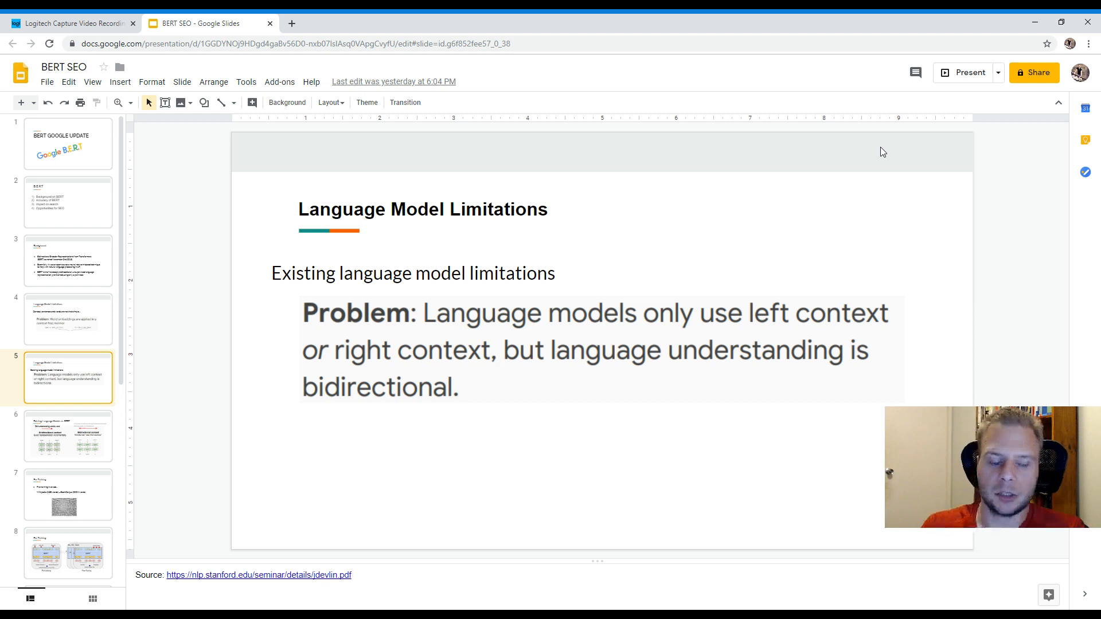
Show slide 6, Existing Language Models vs BERT, comparing unidirectional and bidirectional context
left_click(68, 436)
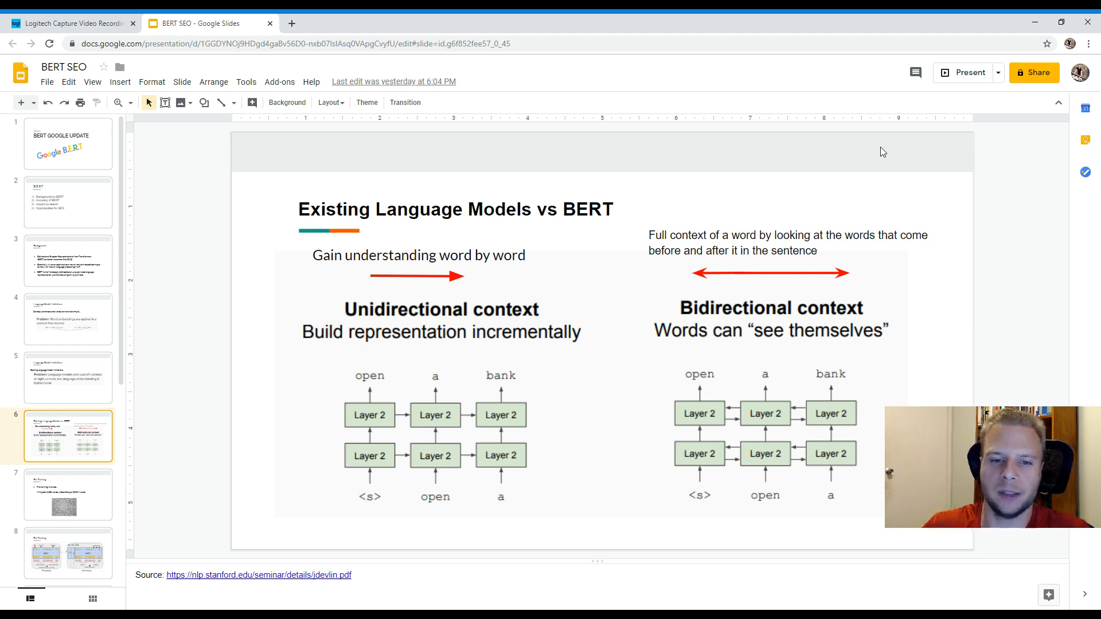
mouse_move(760, 164)
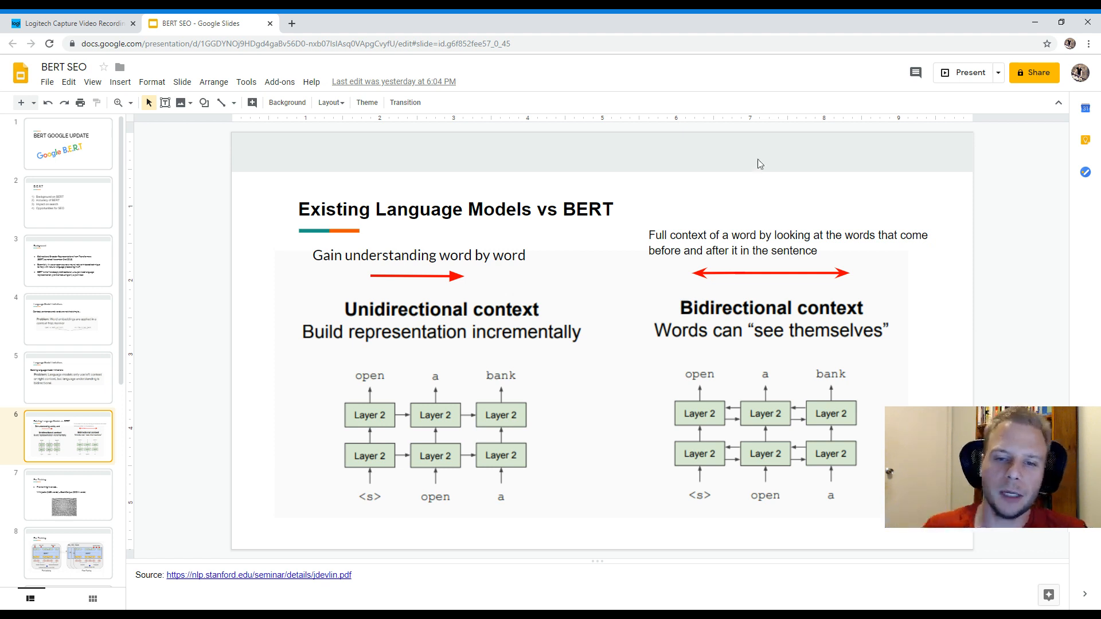
mouse_move(365, 333)
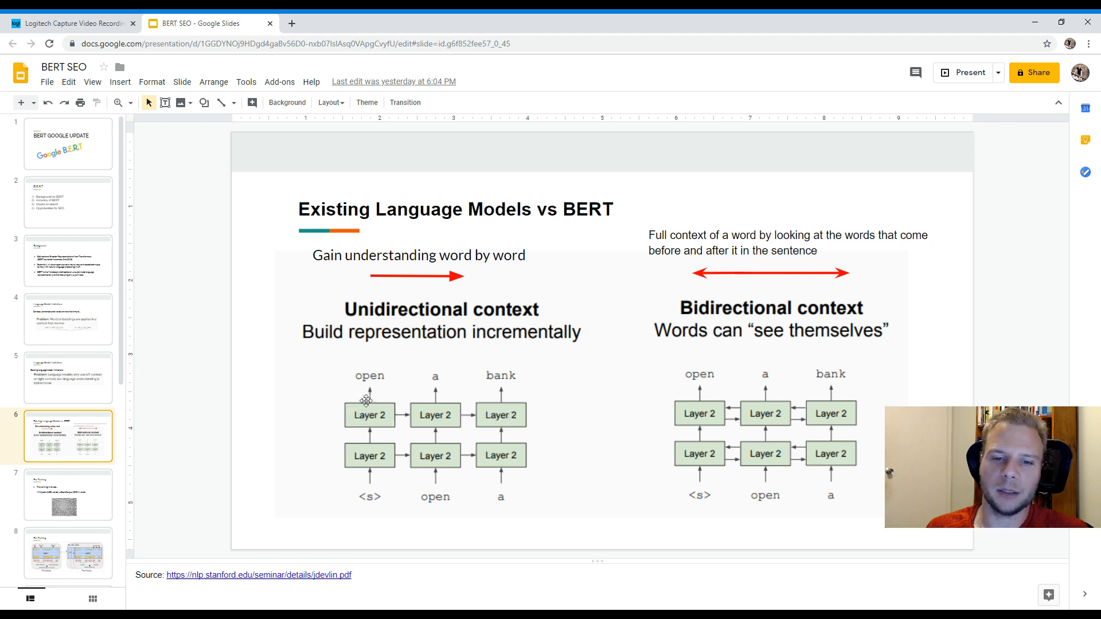
mouse_move(751, 508)
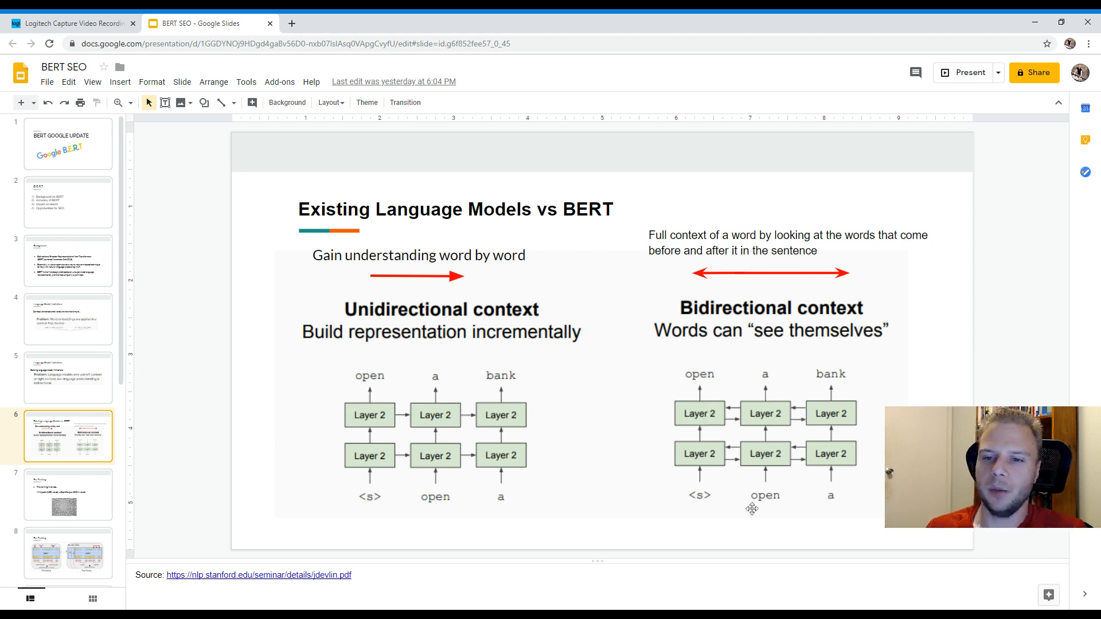
mouse_move(629, 449)
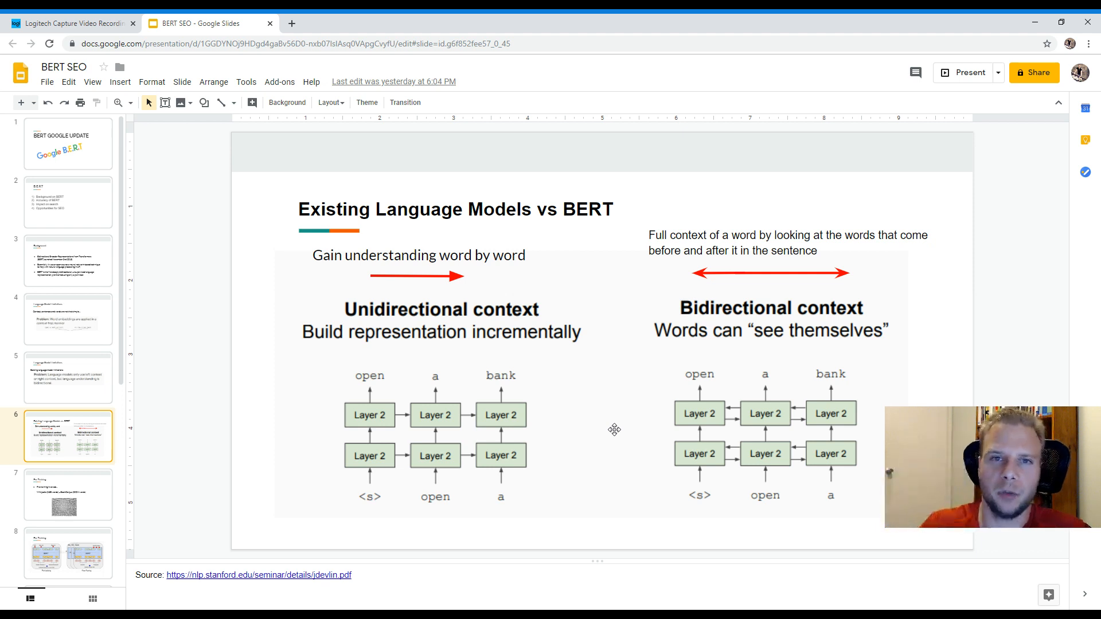
mouse_move(204, 493)
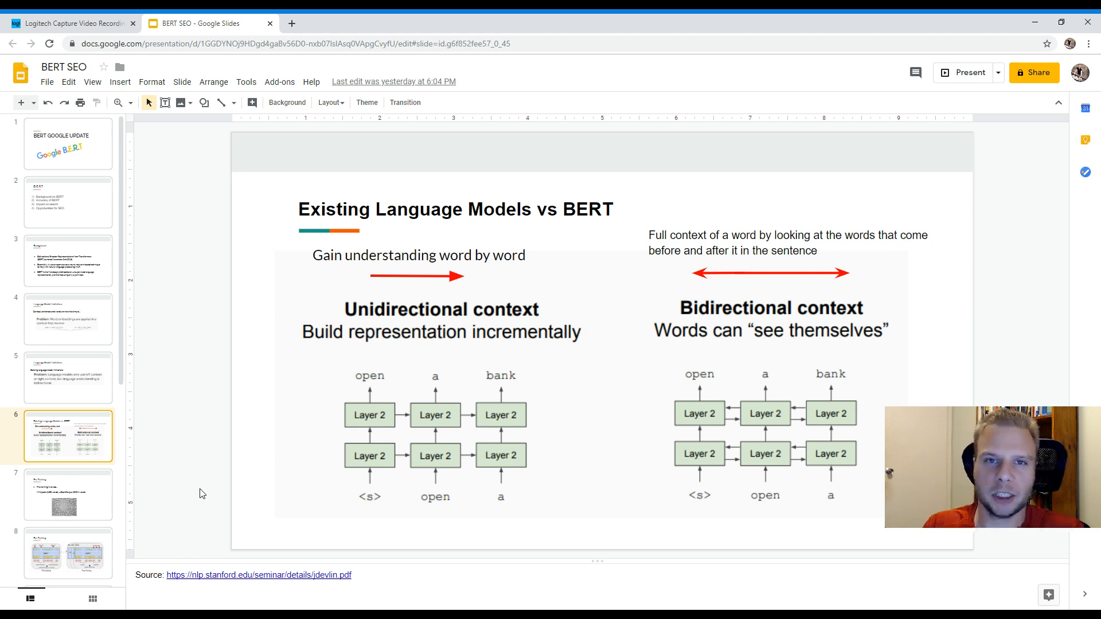
Show slide 7, Pre-Training, citing Wikipedia and BookCorpus training data
left_click(68, 494)
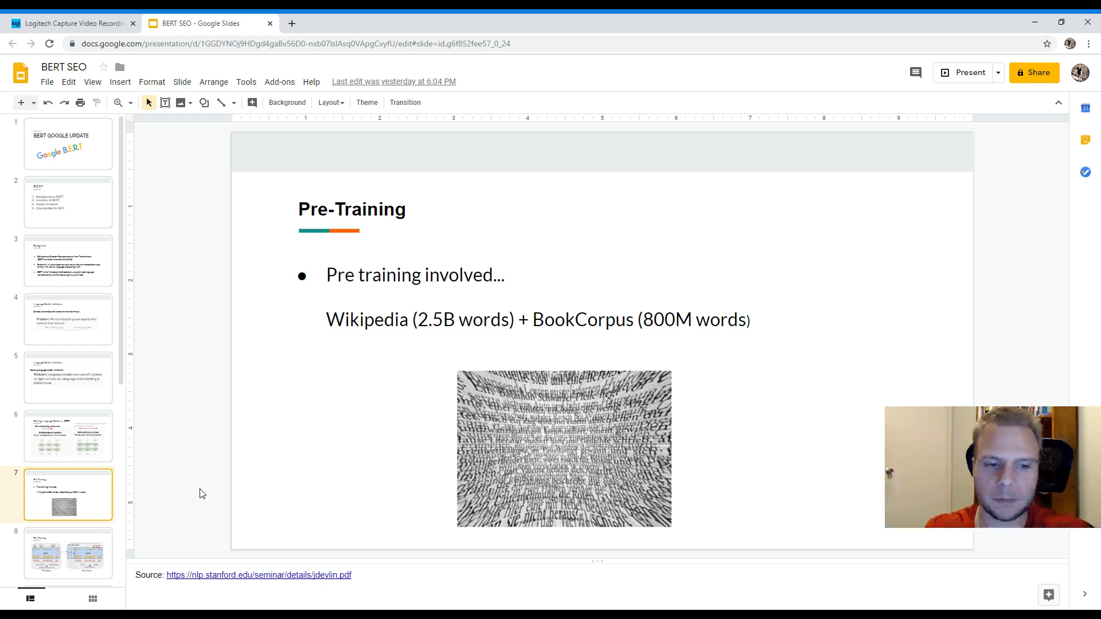
Page past the pre-training diagram slide to slide 9, BERT Example
left_click(68, 545)
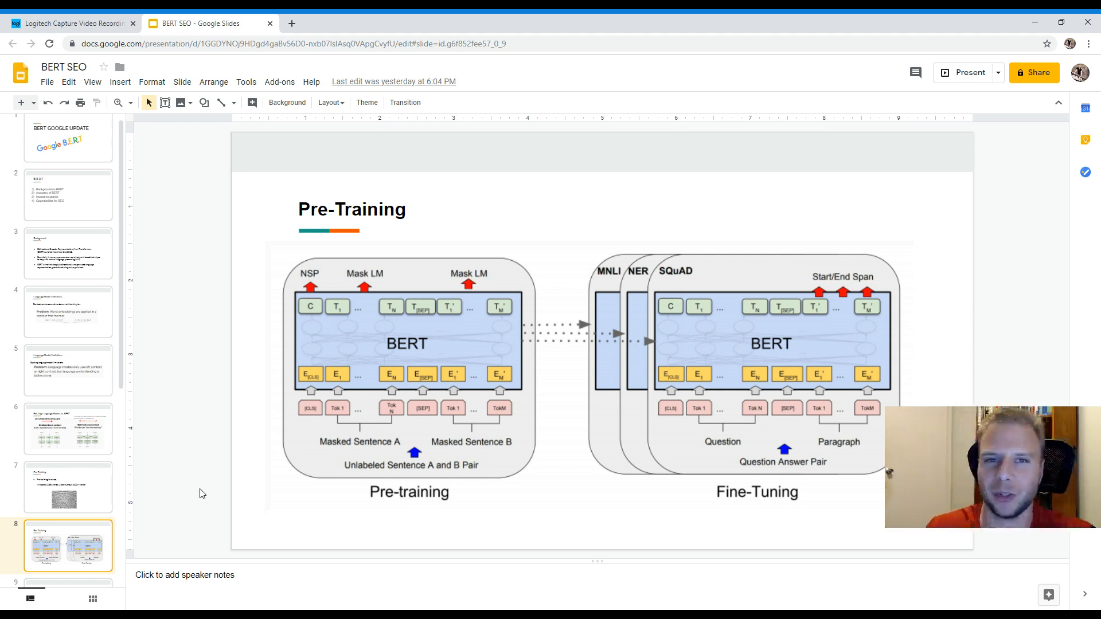
mouse_move(178, 491)
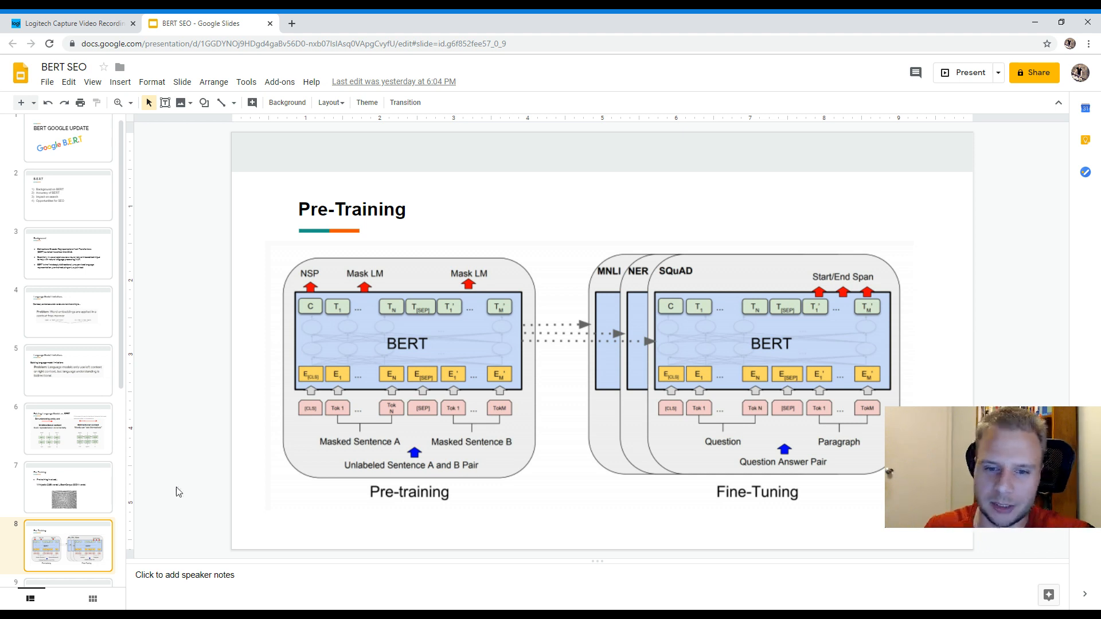
mouse_move(365, 476)
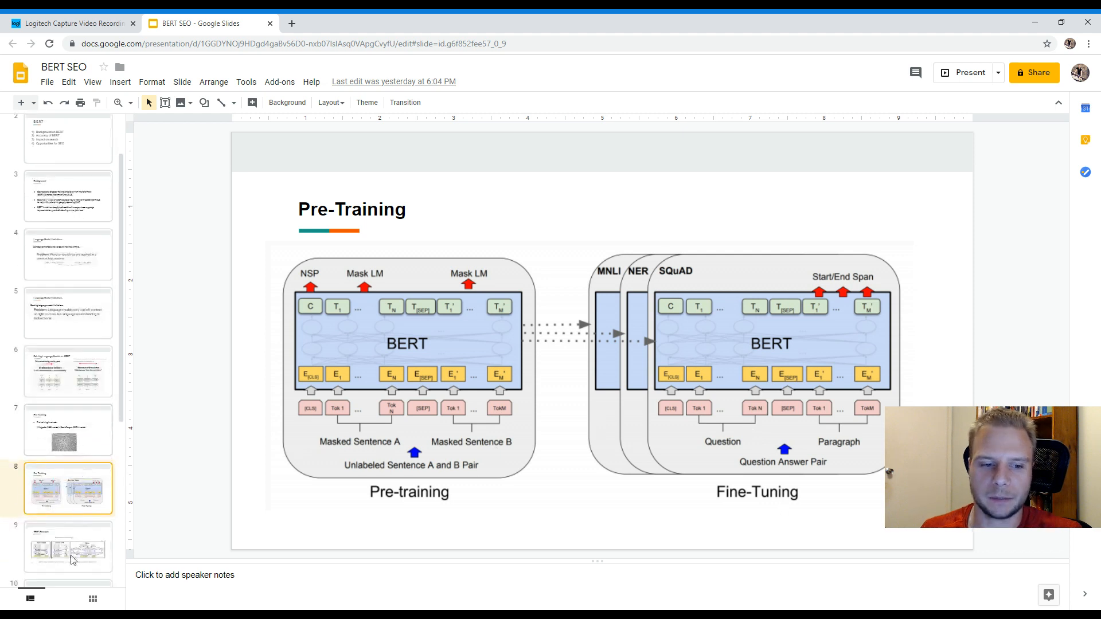
left_click(68, 546)
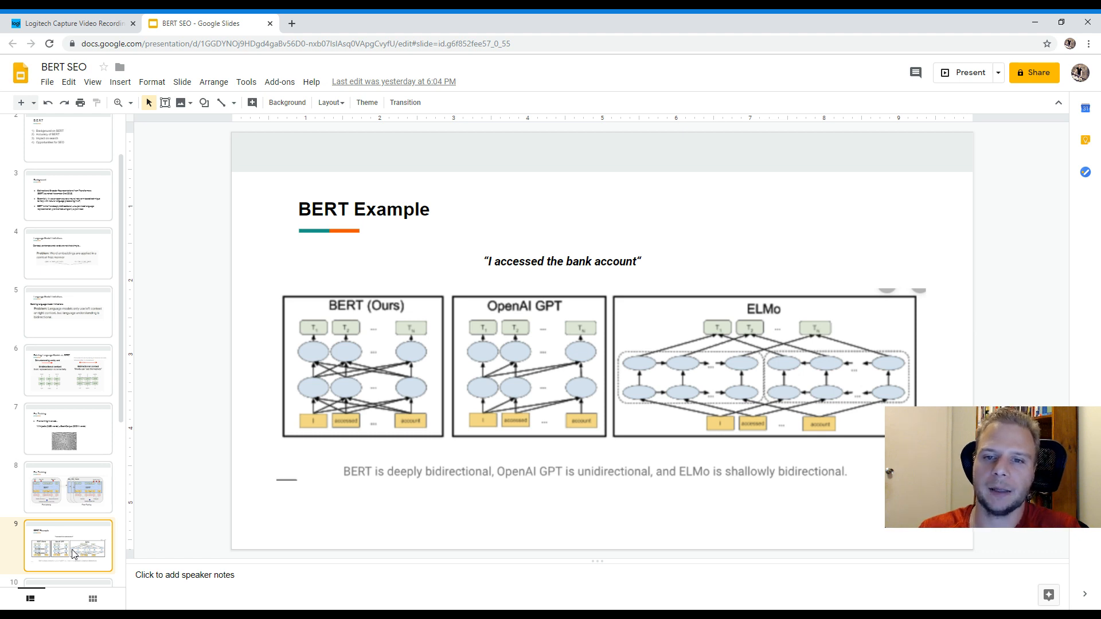
mouse_move(120, 475)
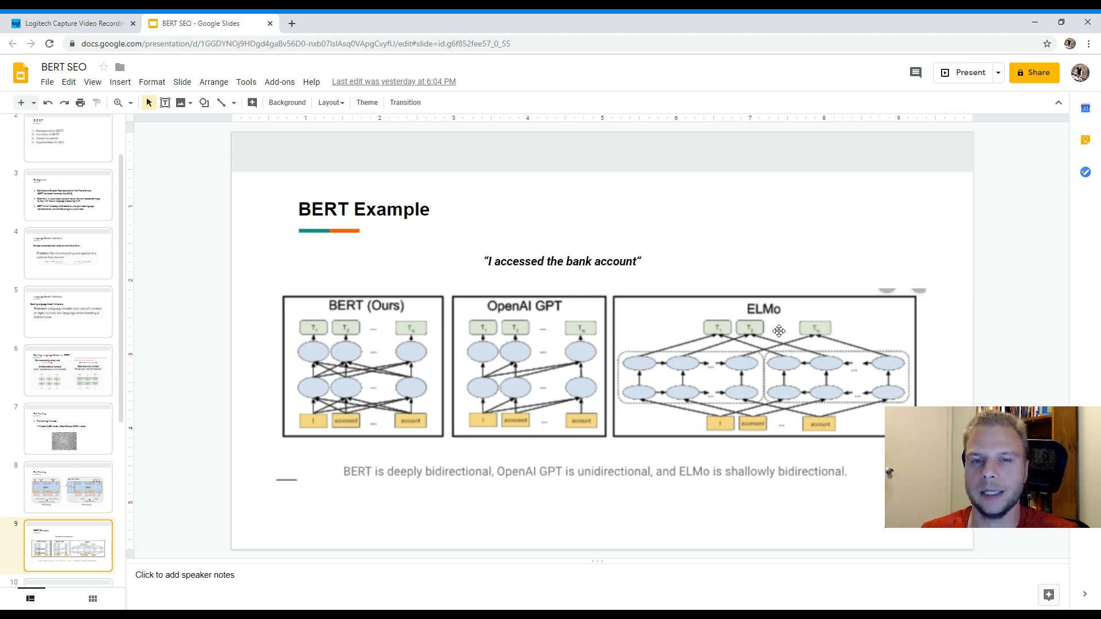
mouse_move(763, 473)
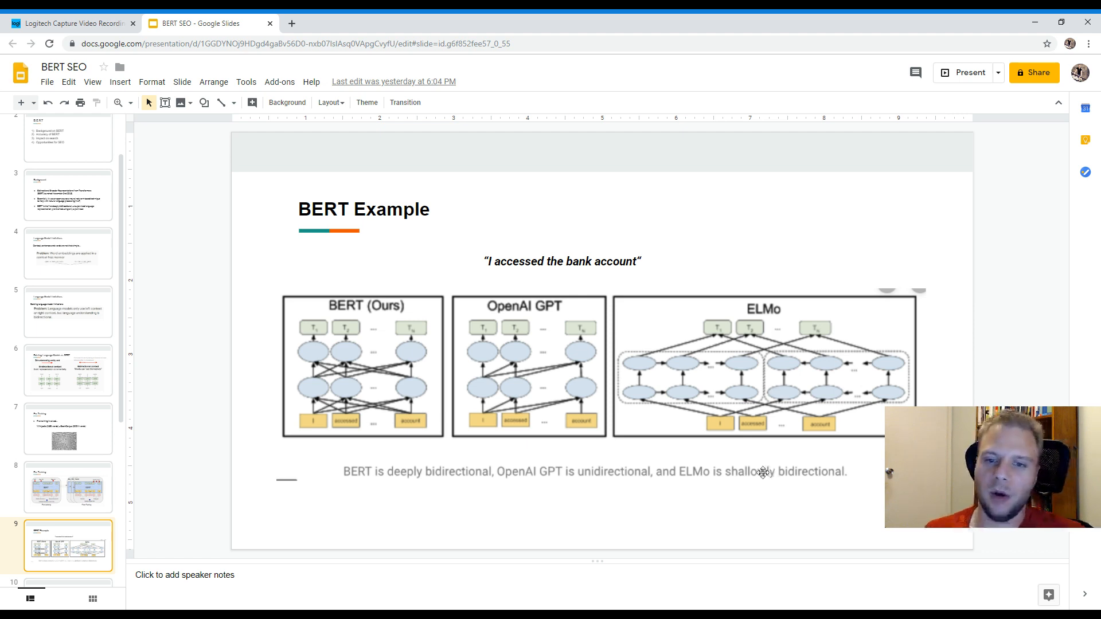
mouse_move(405, 272)
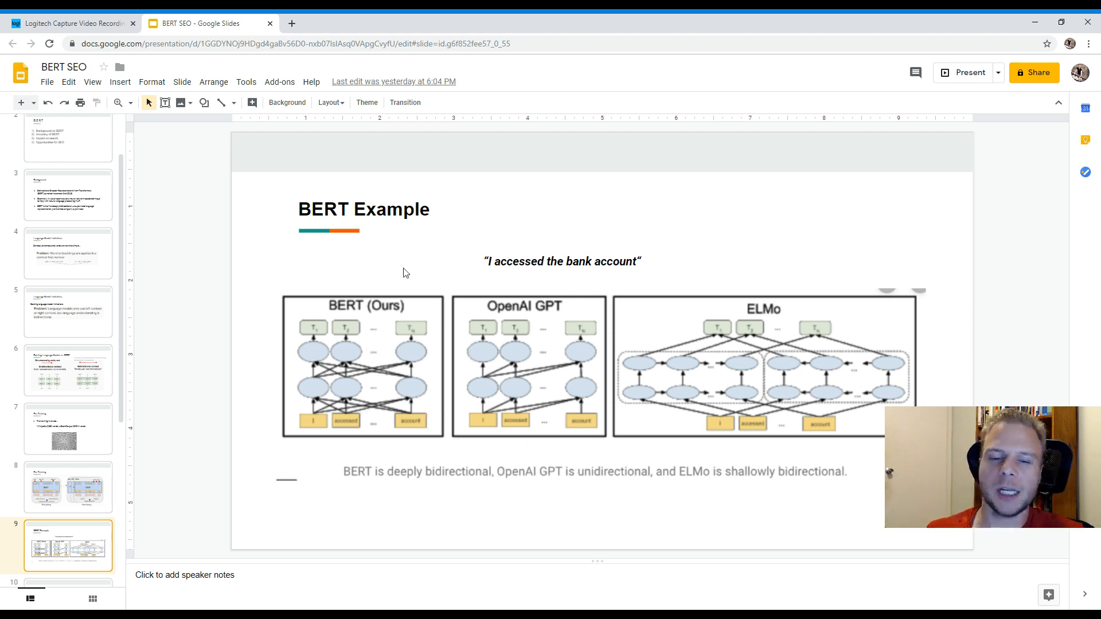
mouse_move(437, 425)
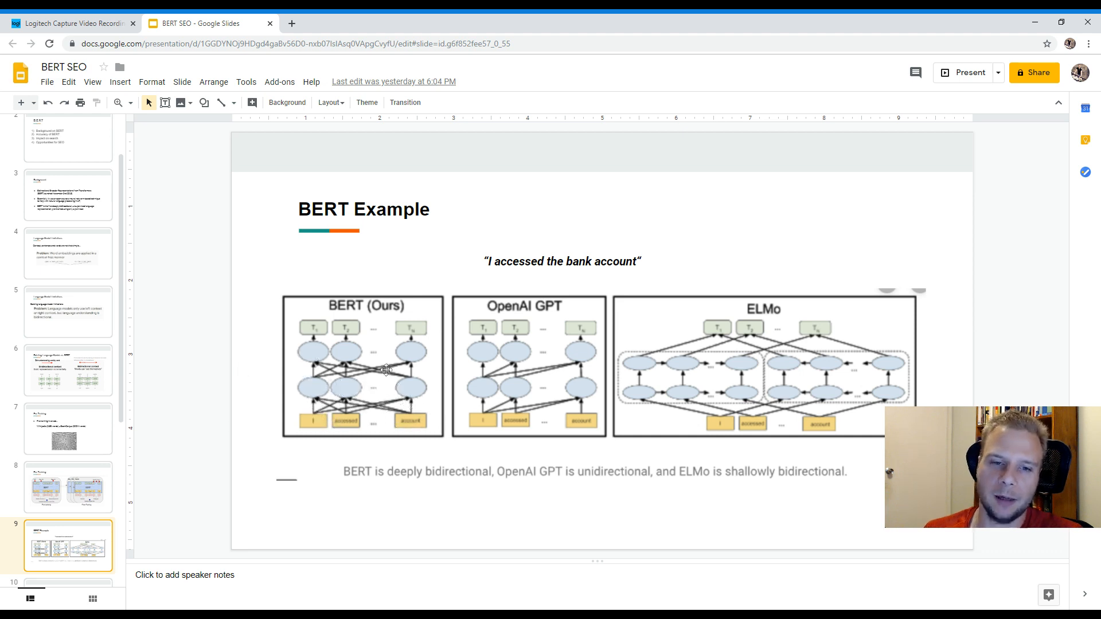
mouse_move(345, 386)
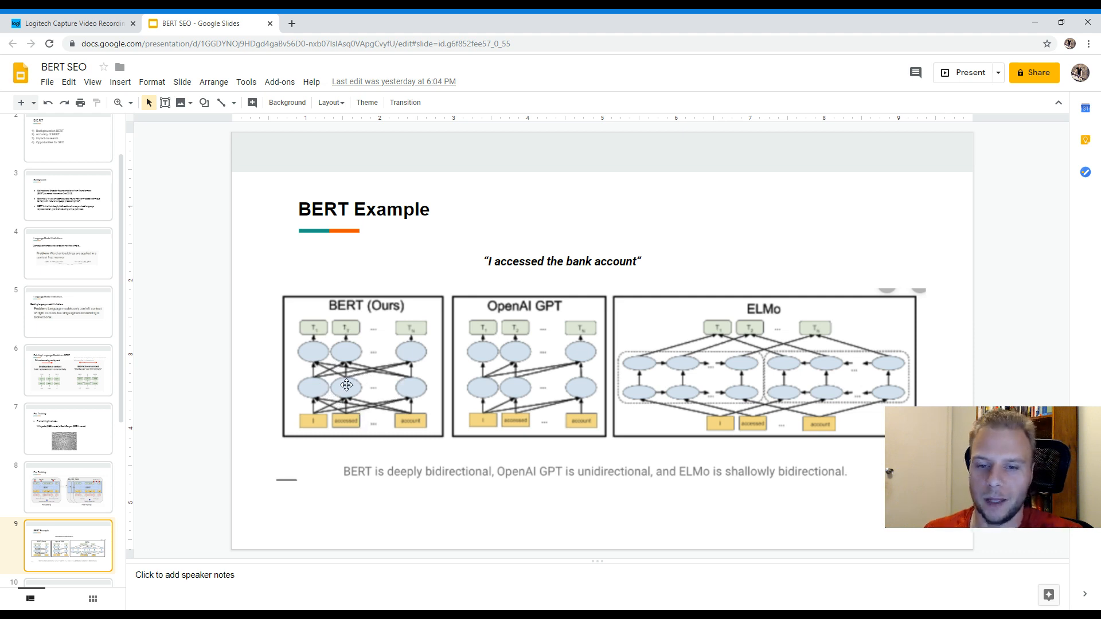
mouse_move(527, 375)
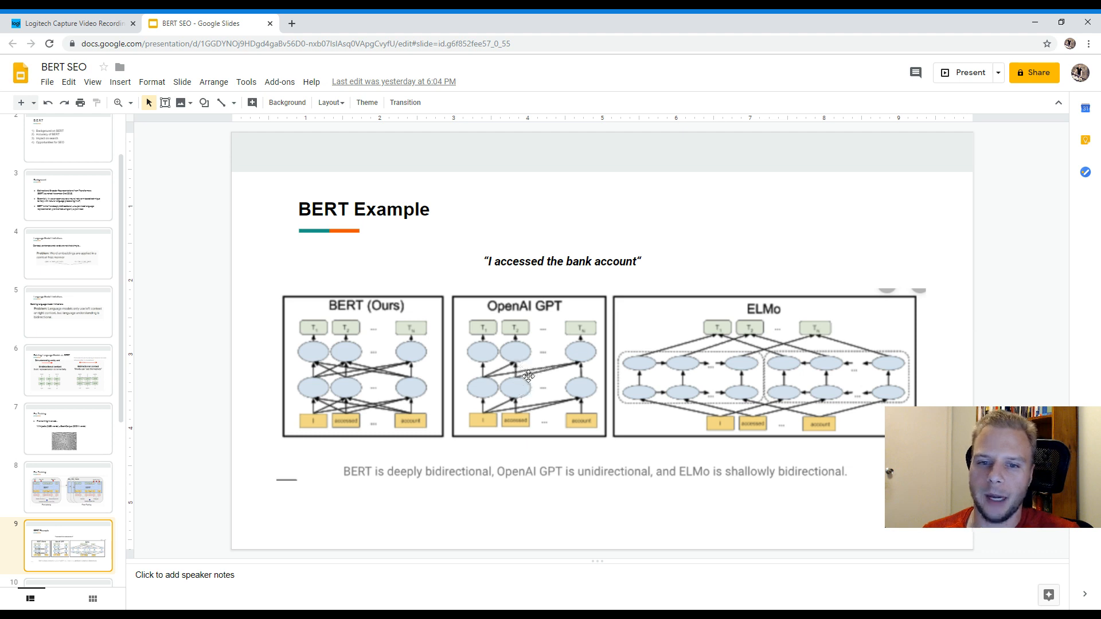
mouse_move(594, 339)
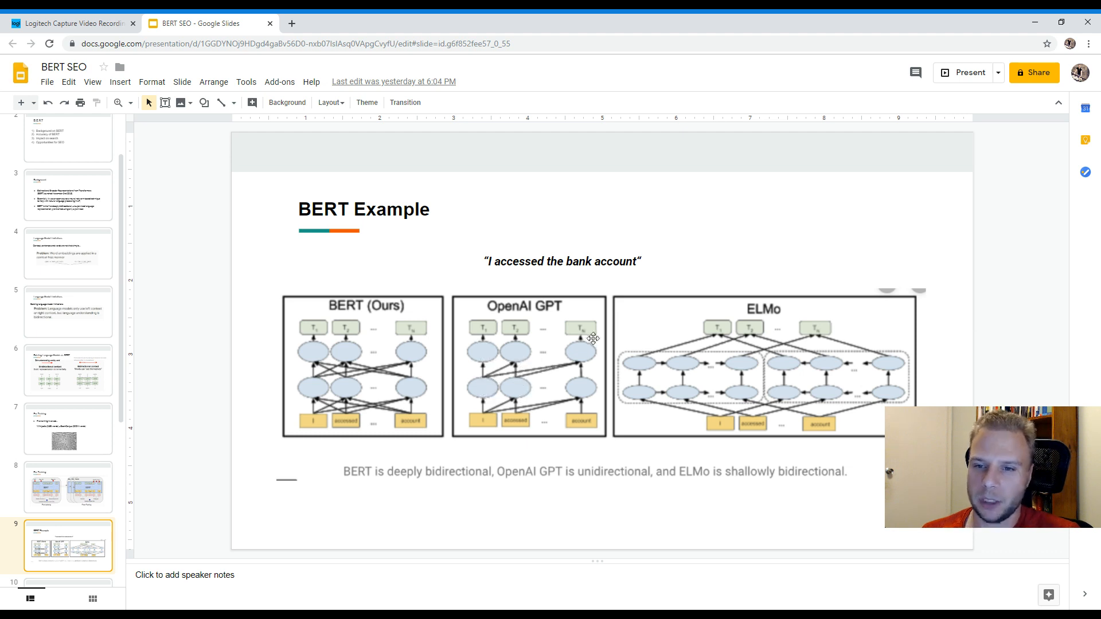
mouse_move(804, 330)
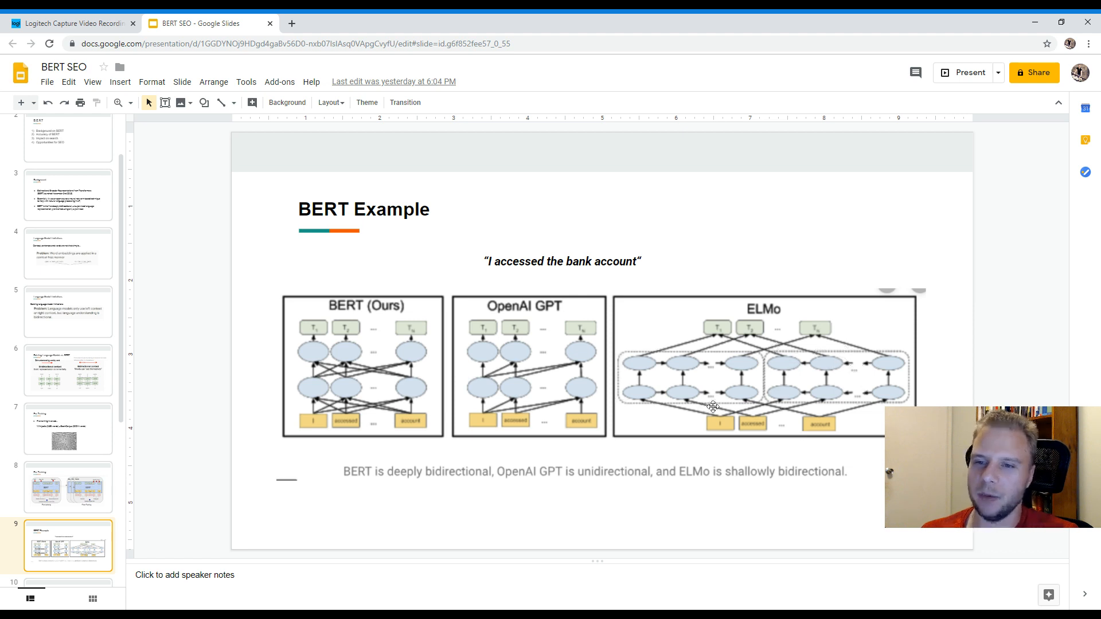
mouse_move(747, 375)
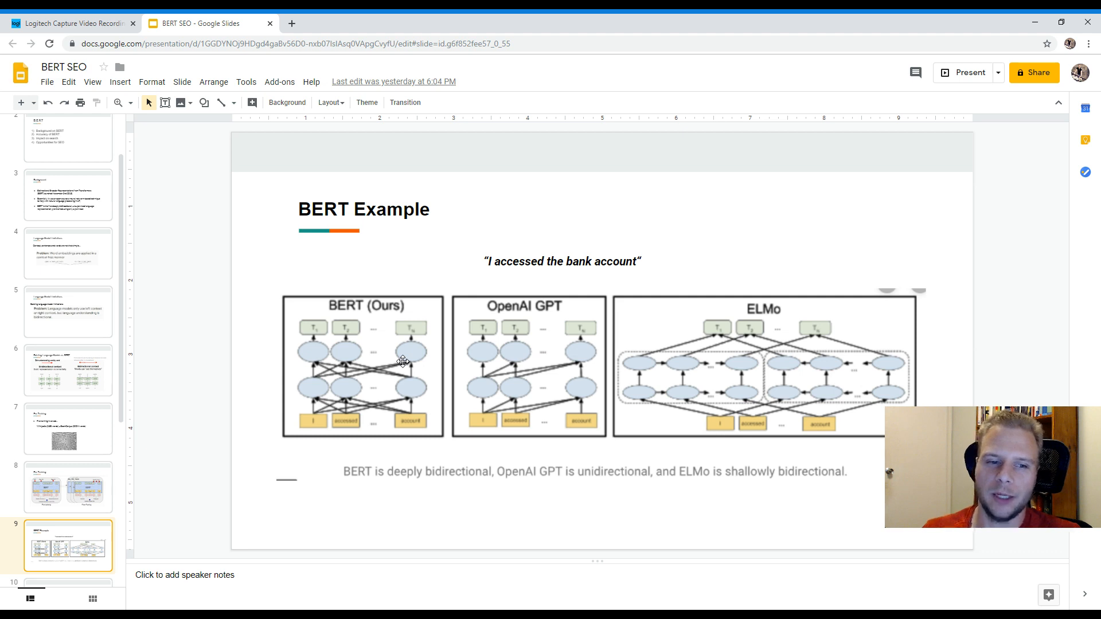
Show slide 10, Accuracy of BERT, with the SQuAD1.1 leaderboard
scroll("down", 3)
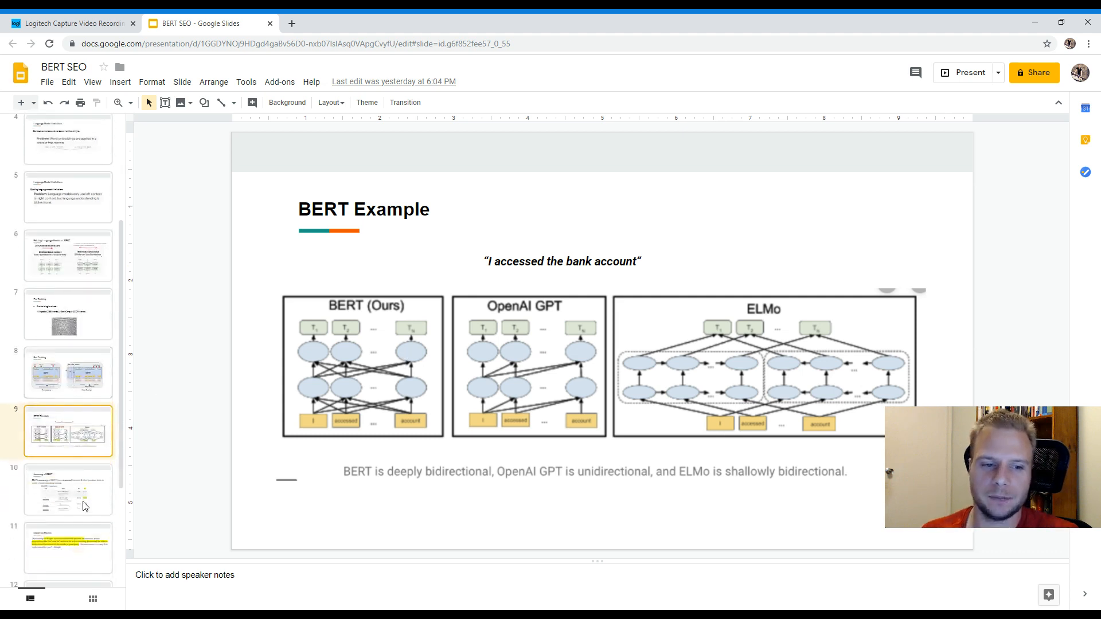
left_click(69, 489)
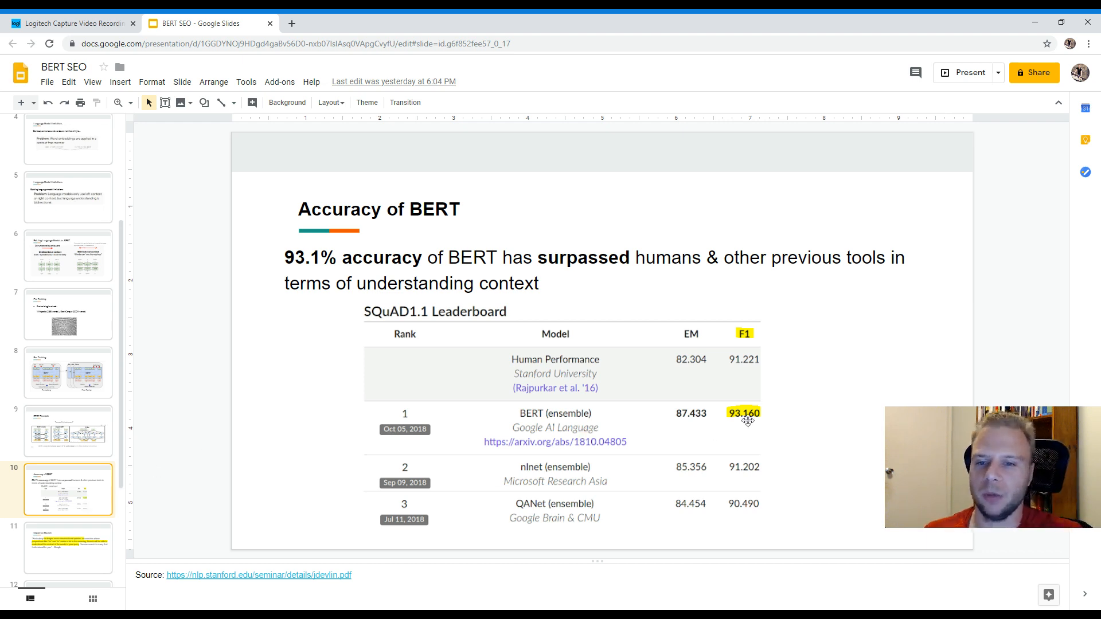
mouse_move(558, 379)
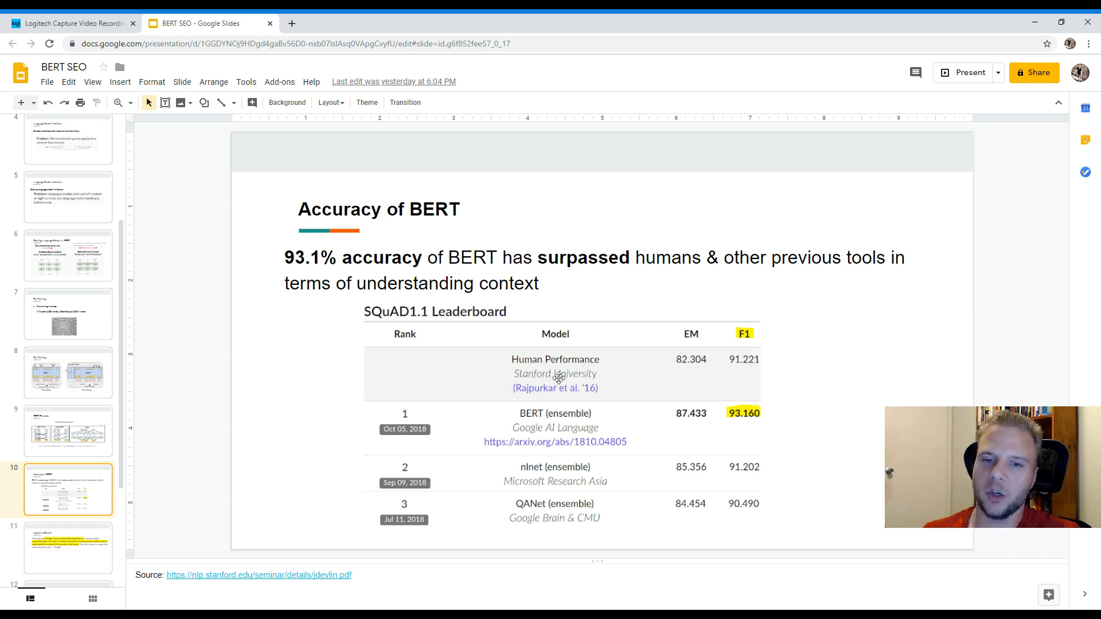
mouse_move(588, 383)
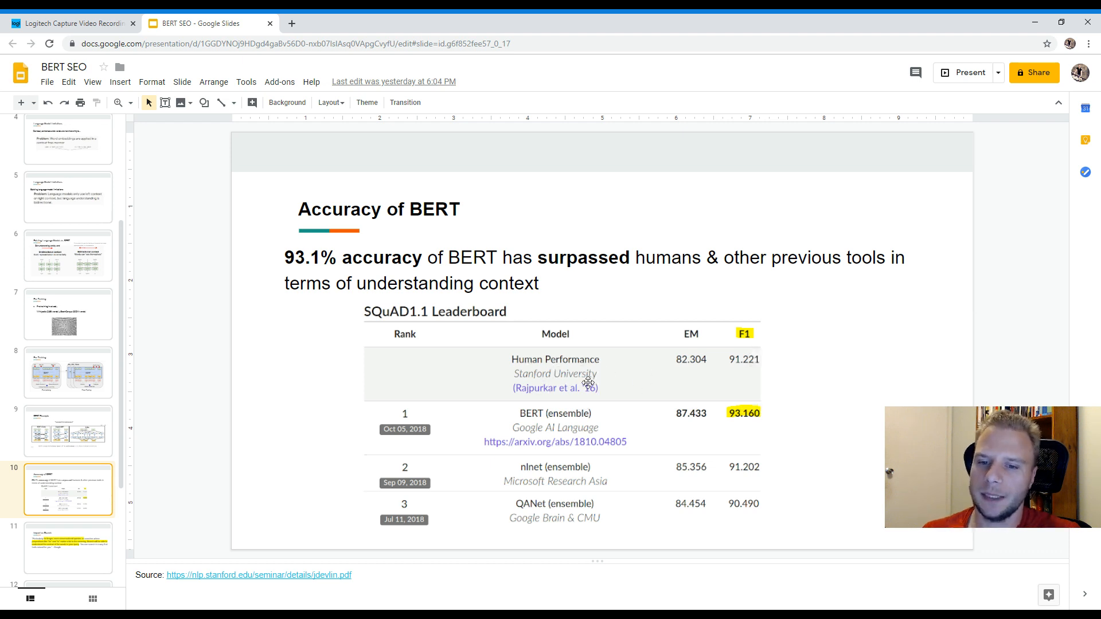
mouse_move(606, 388)
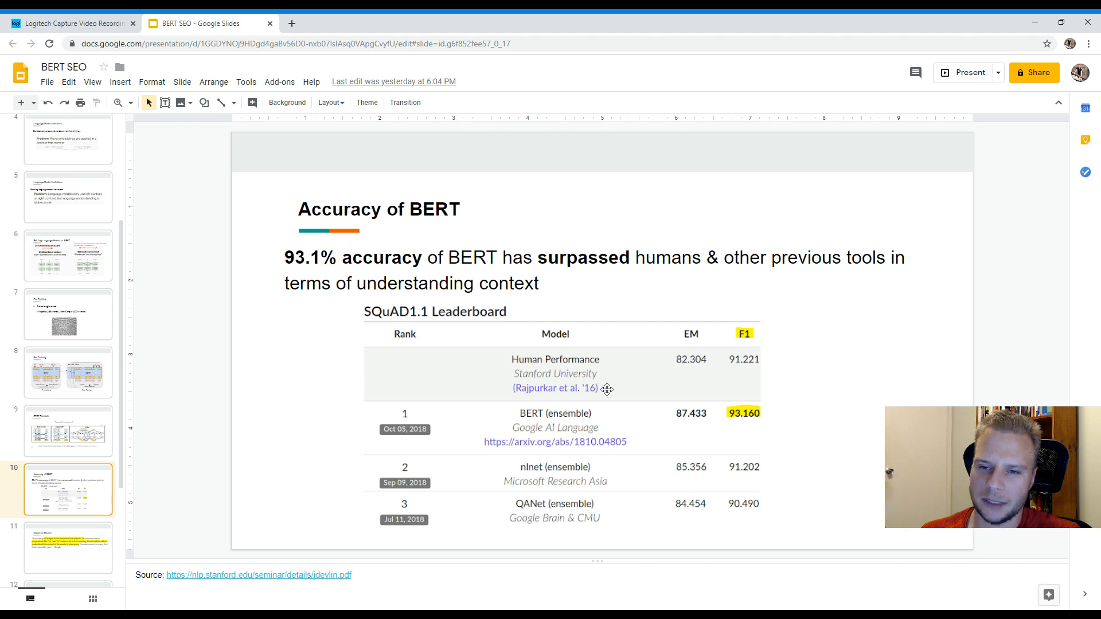
mouse_move(645, 334)
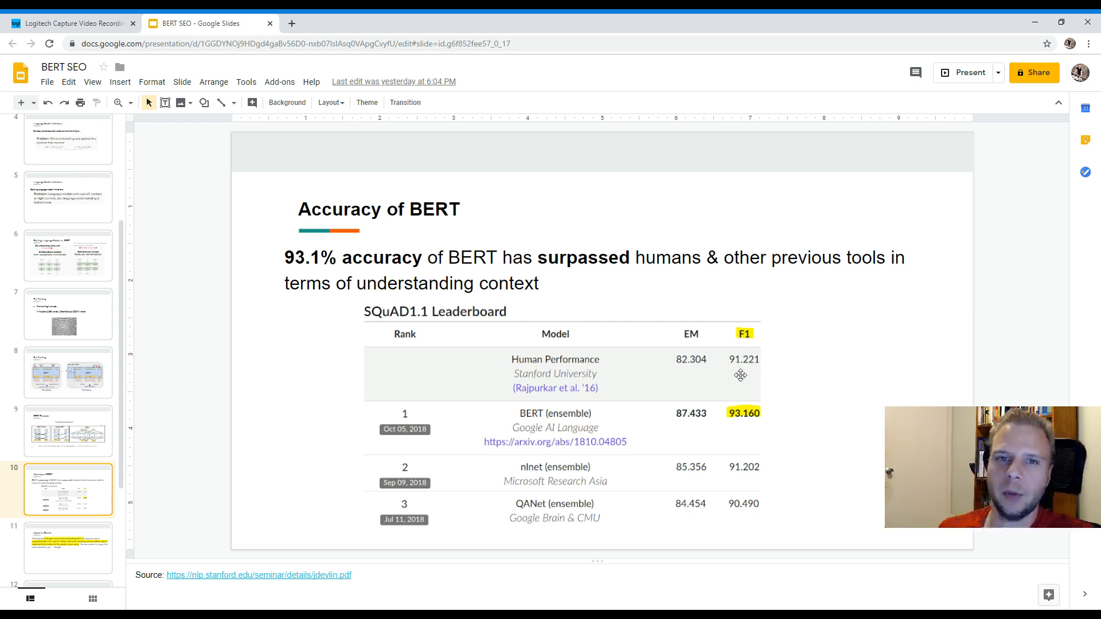
mouse_move(766, 420)
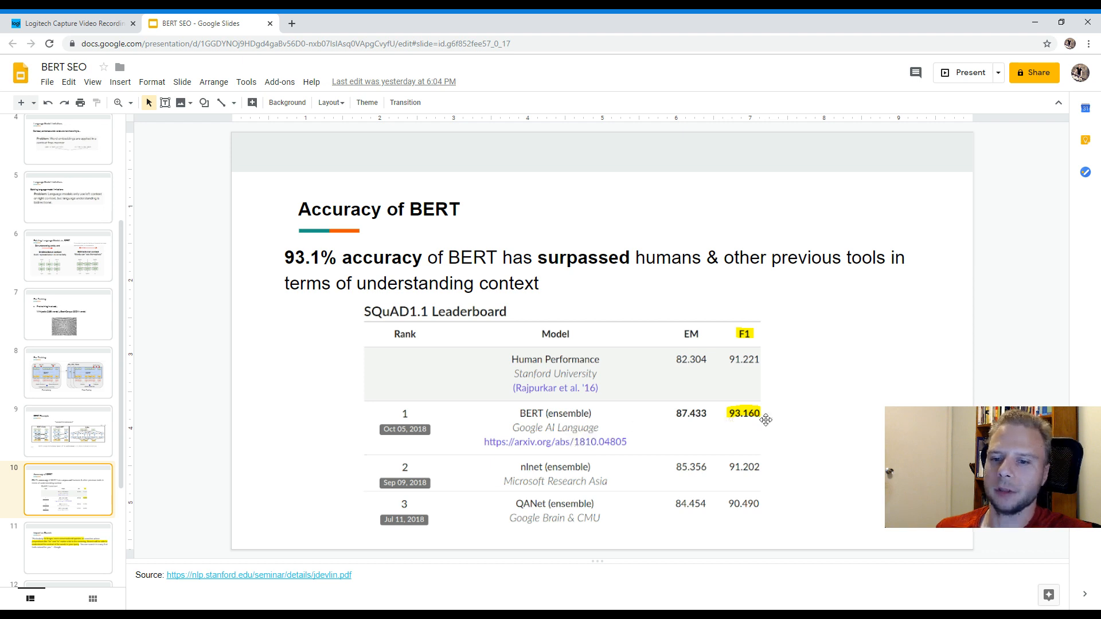
mouse_move(761, 489)
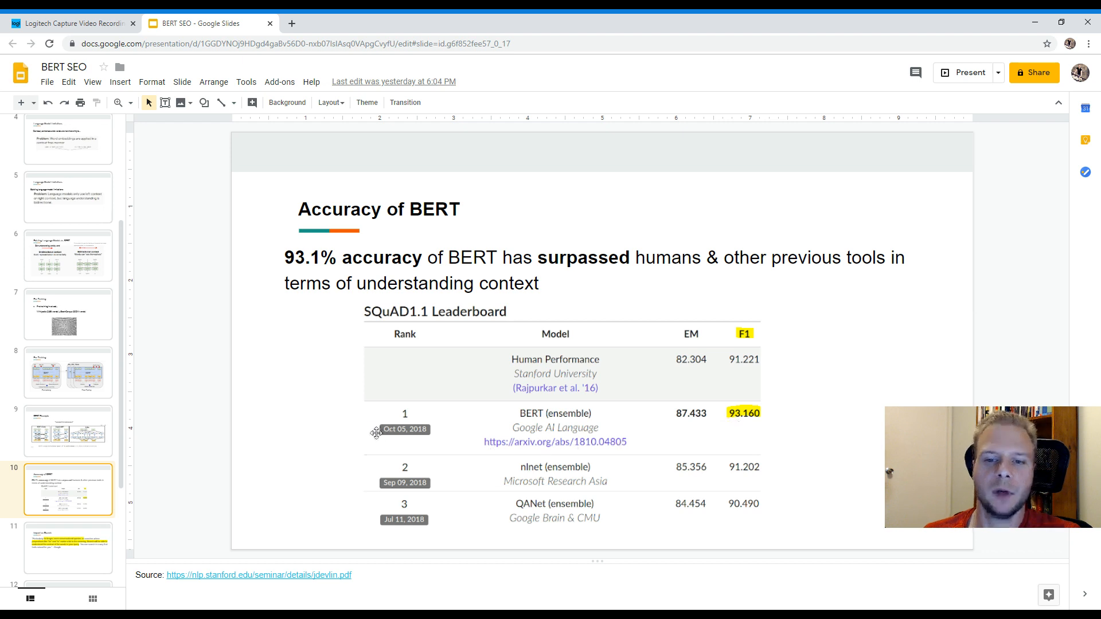
mouse_move(359, 438)
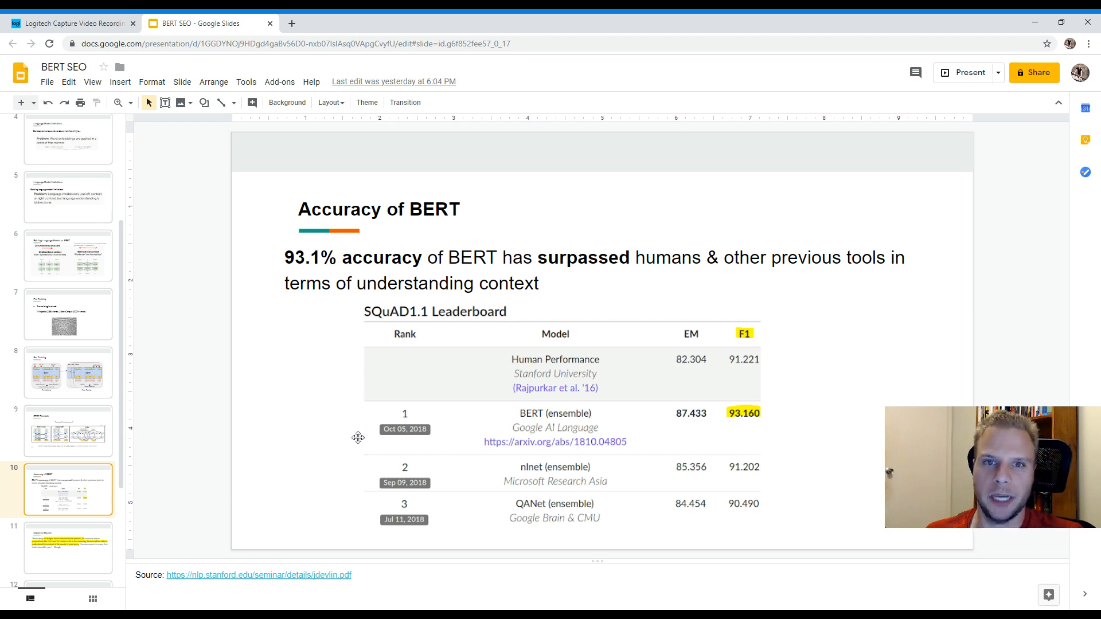
left_click(68, 547)
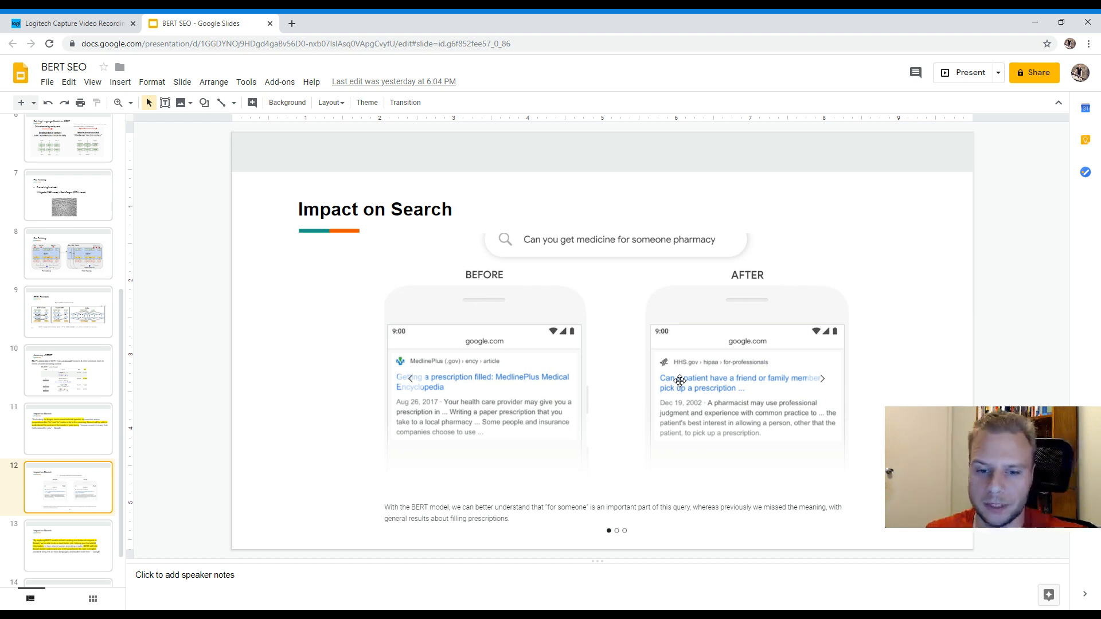
mouse_move(709, 297)
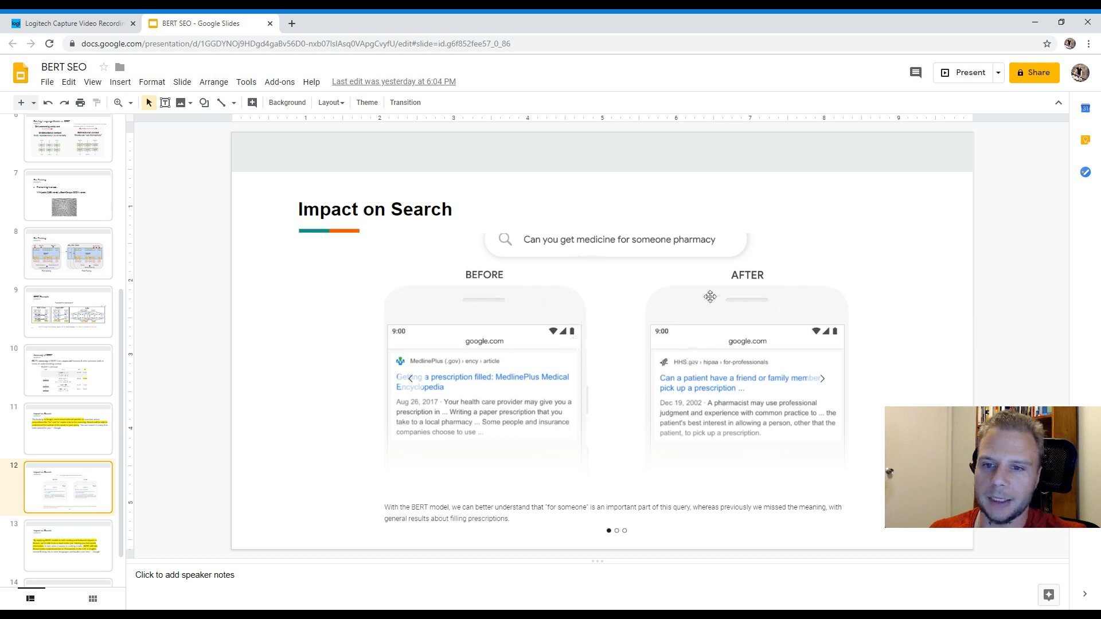
mouse_move(571, 297)
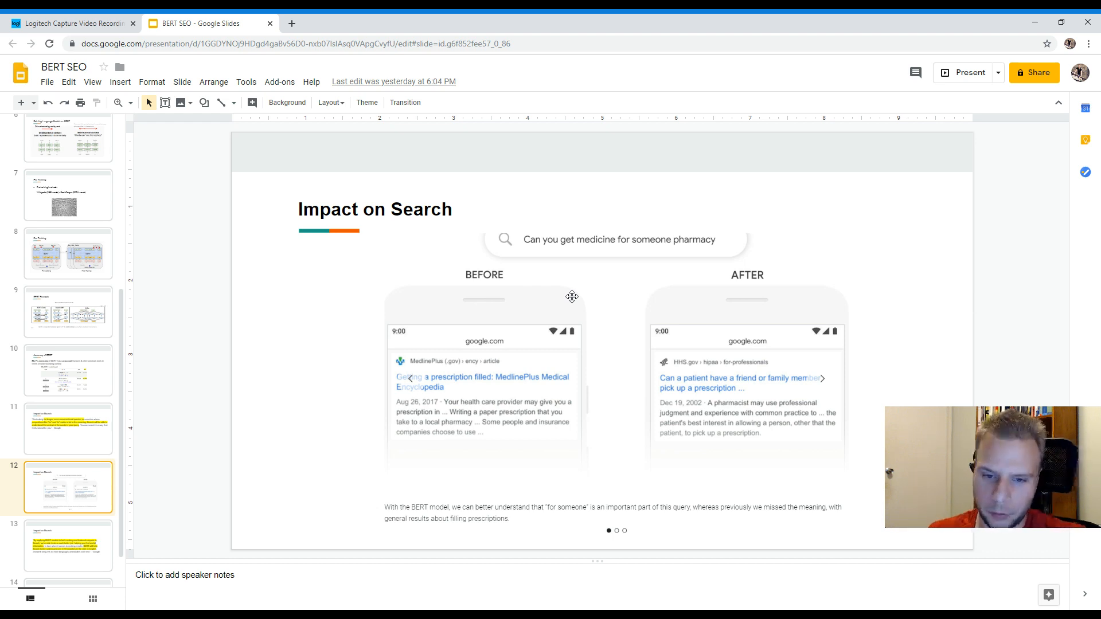
mouse_move(506, 386)
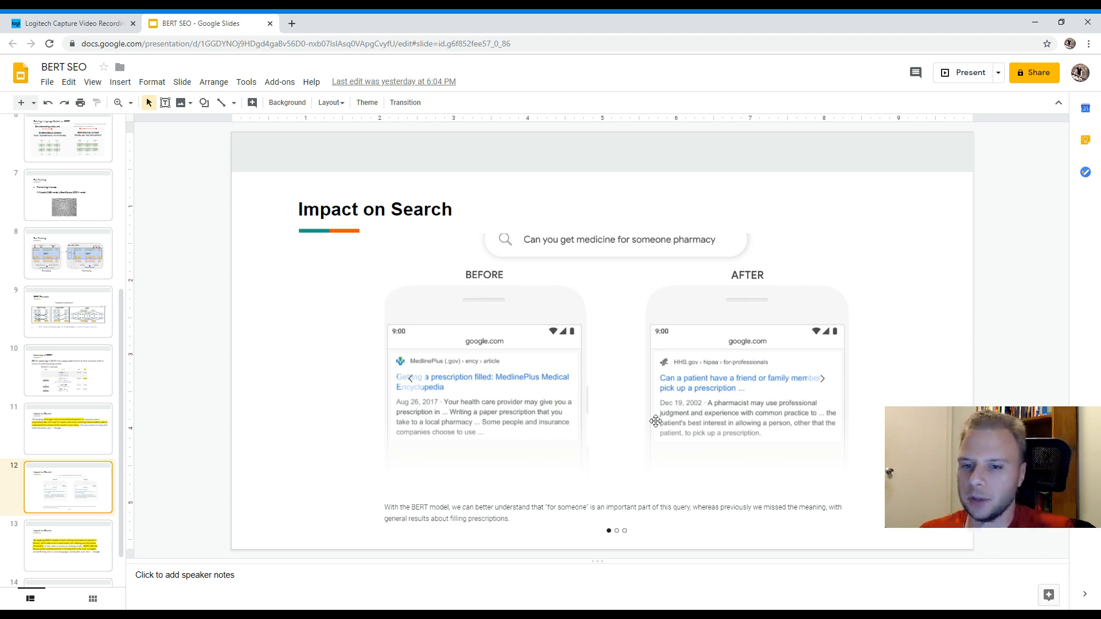
mouse_move(736, 388)
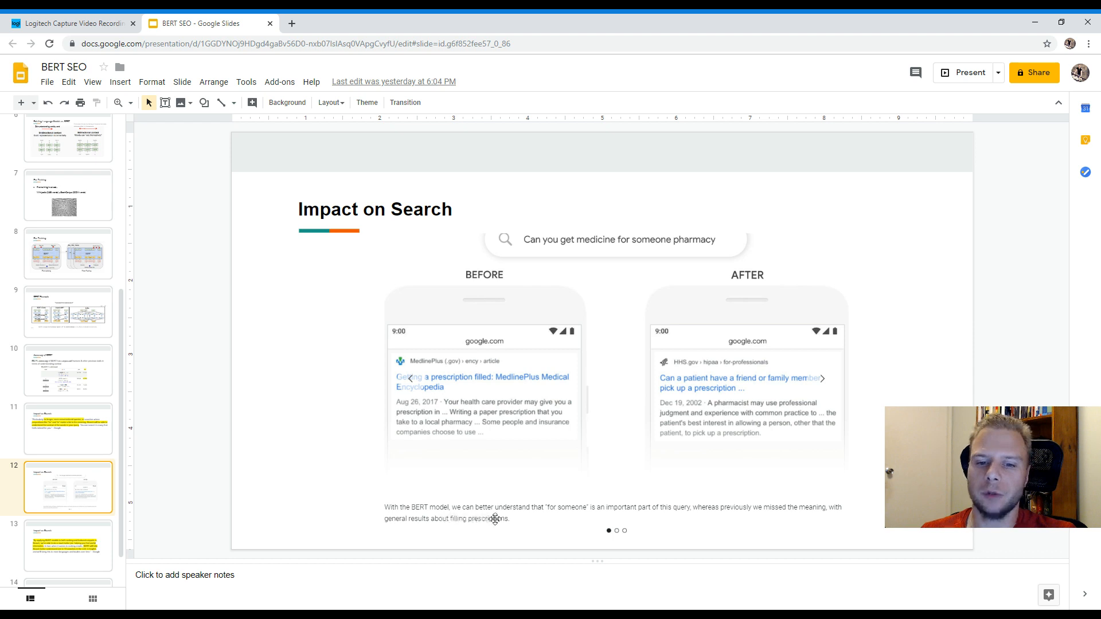
mouse_move(500, 520)
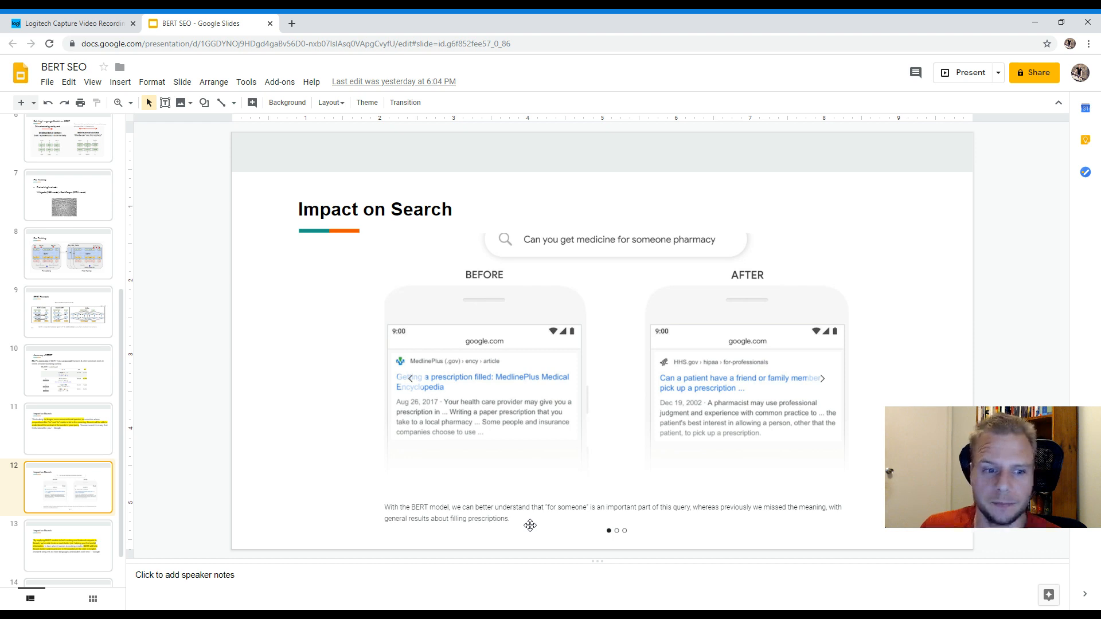
left_click(68, 546)
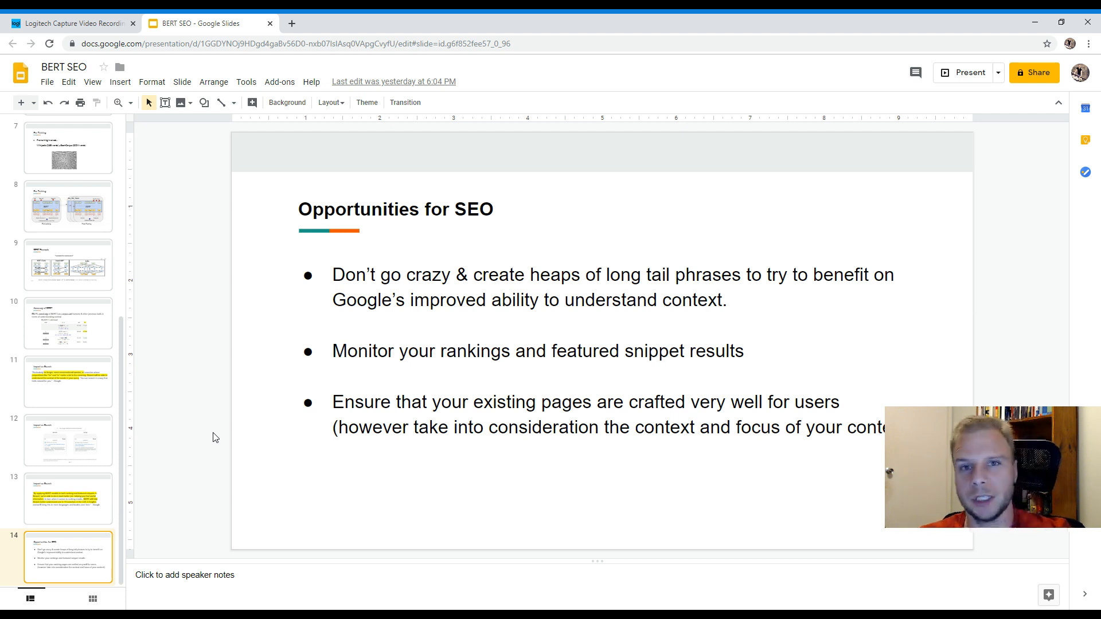
mouse_move(29, 390)
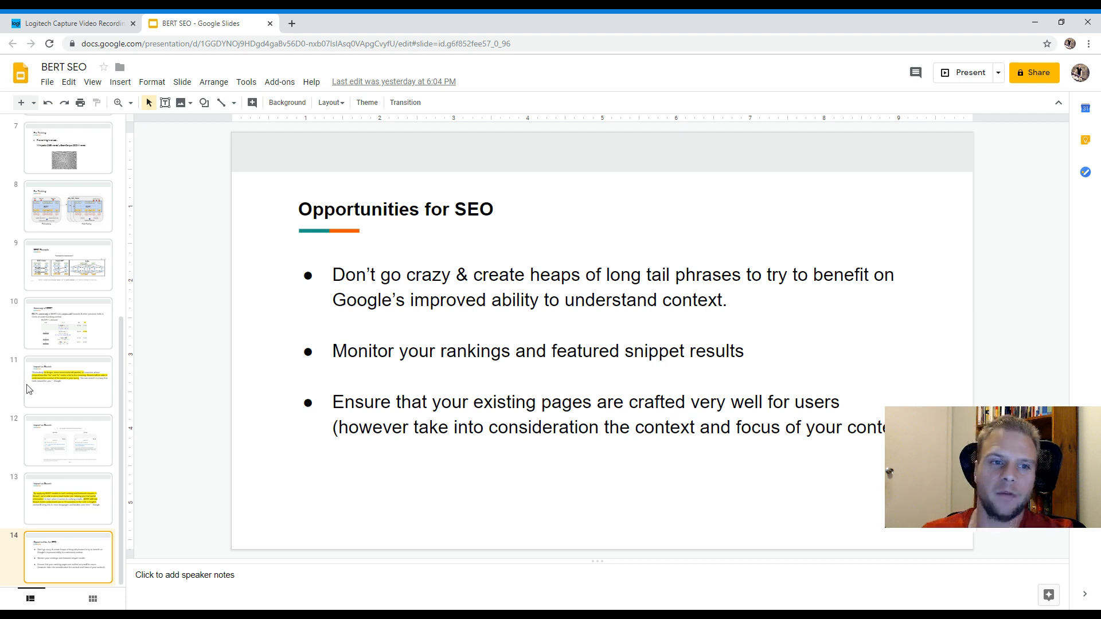